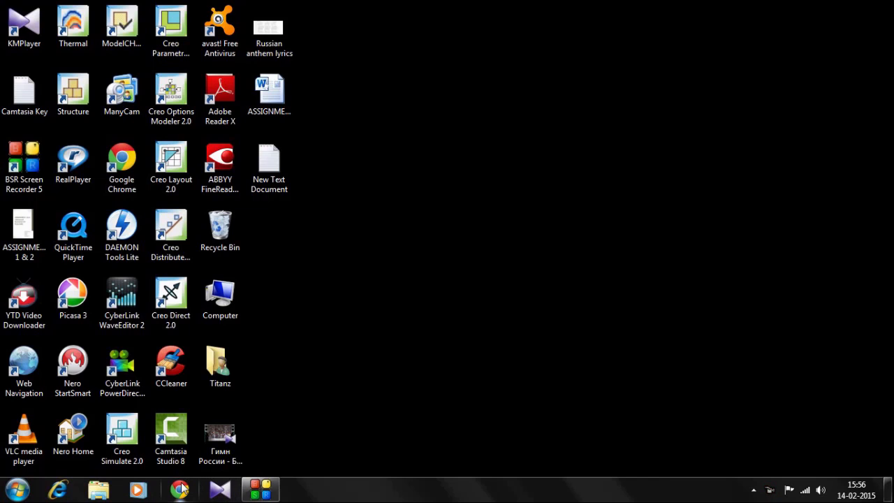
Launch Chrome and search Google for 'pdf merger software' from the address-bar suggestion.
click(178, 488)
text(pdf)
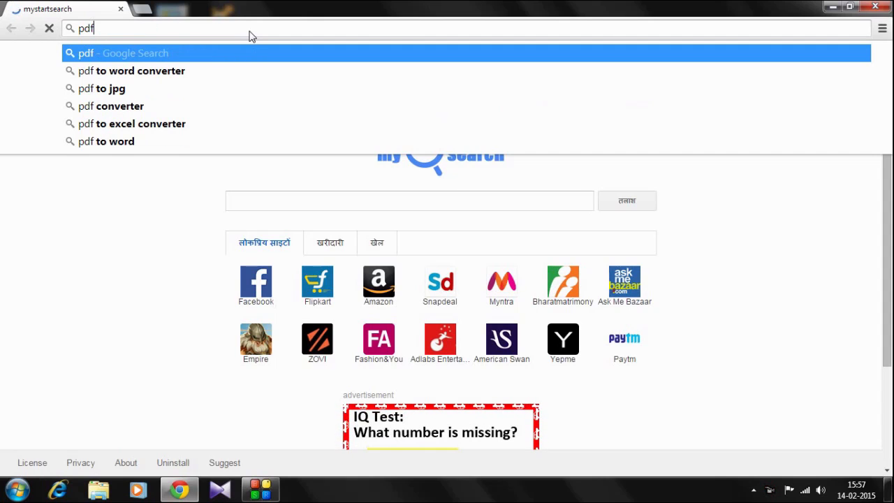
key(Down)
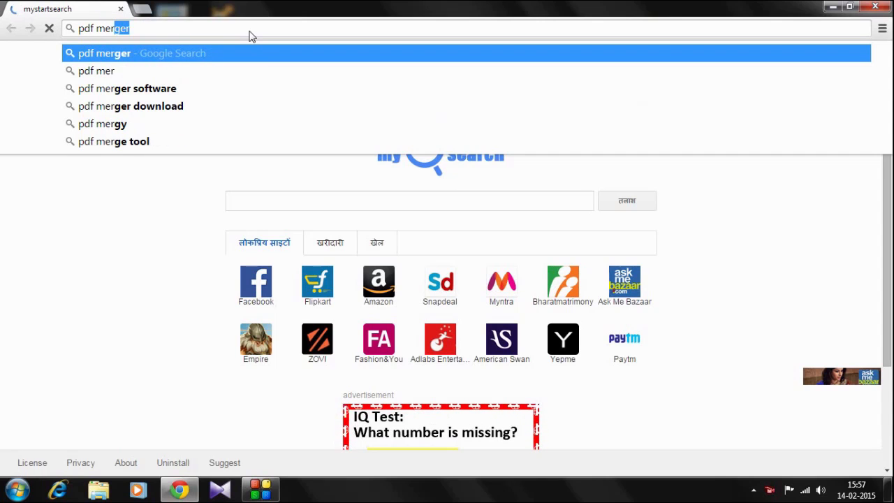
mouse_move(220, 97)
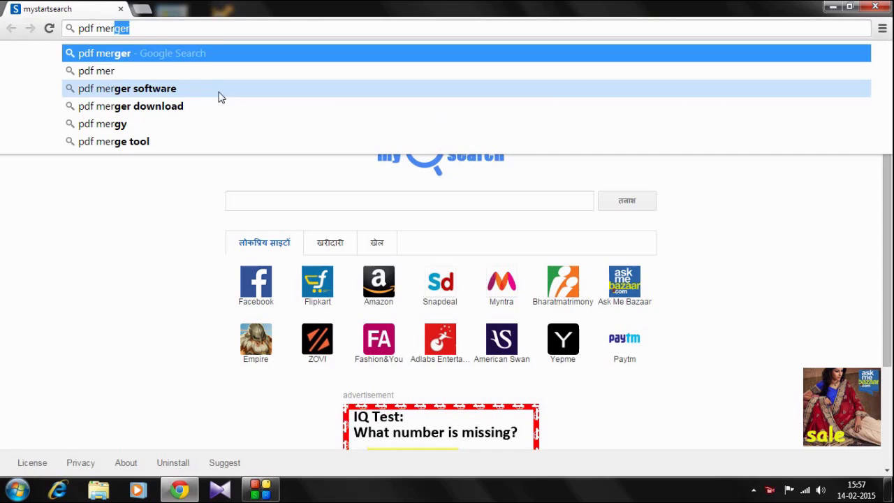
click(128, 88)
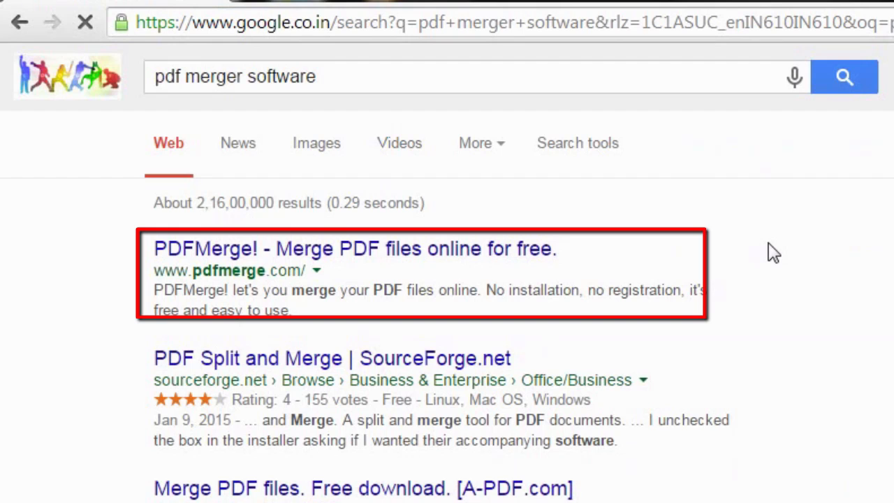
Follow the 'PDFMerge! - Merge PDF files online for free' result to pdfmerge.com.
click(354, 248)
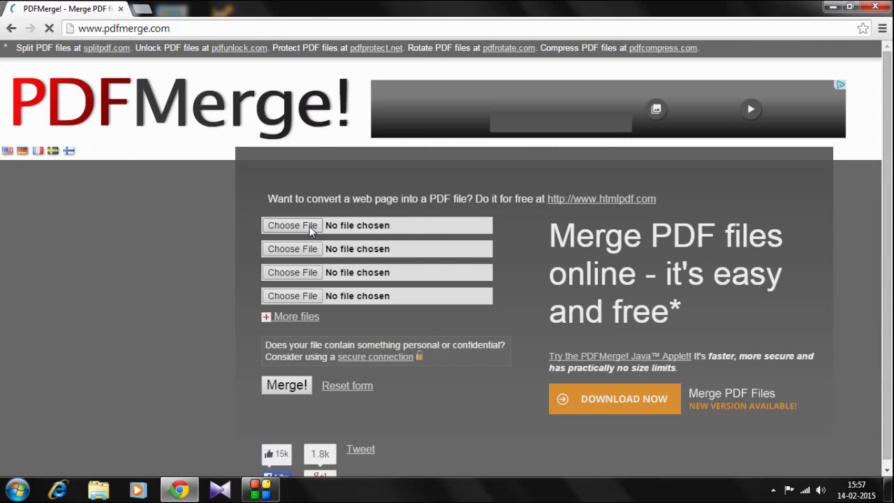
Attach S3.pdf from E:\Btech as the first file to merge.
click(292, 225)
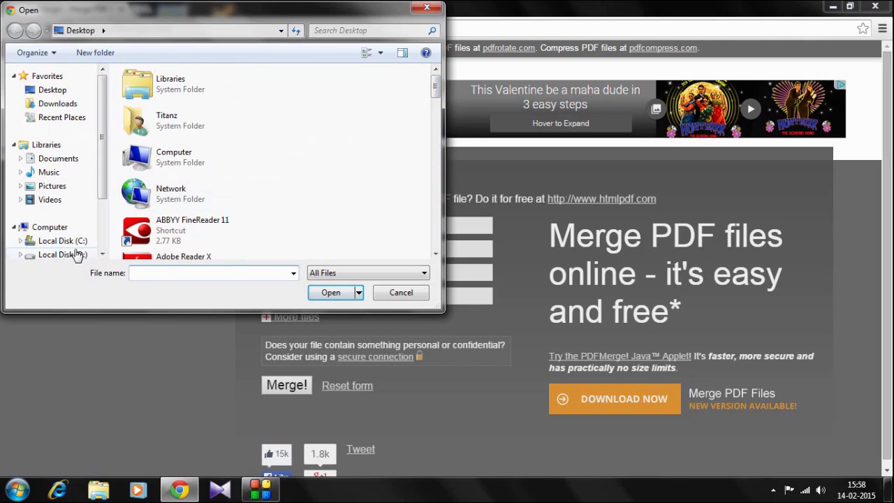
scroll(down, 3)
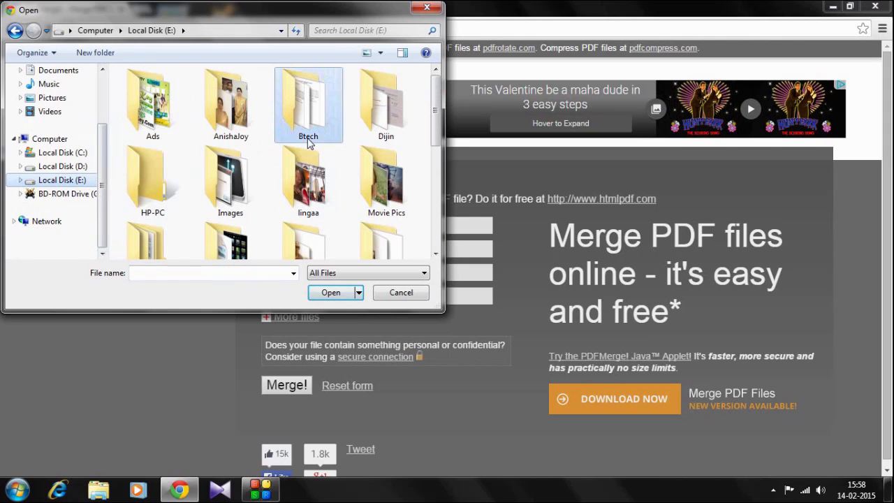
double_click(308, 105)
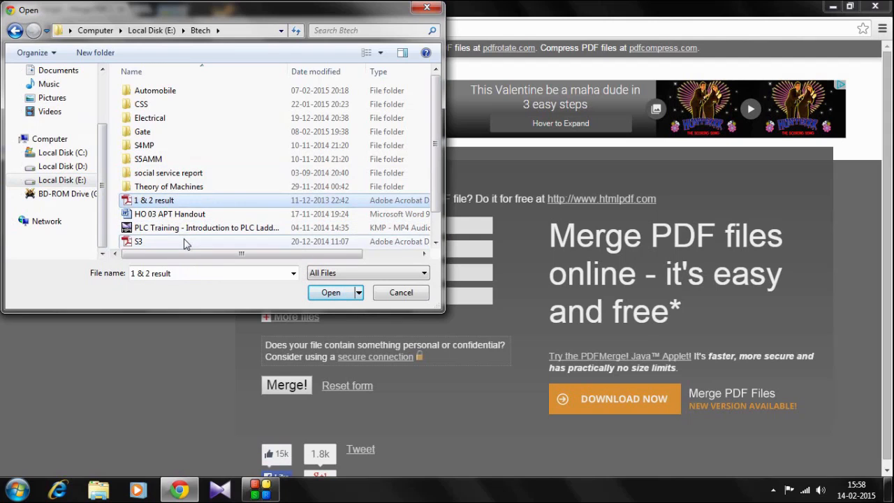
click(138, 241)
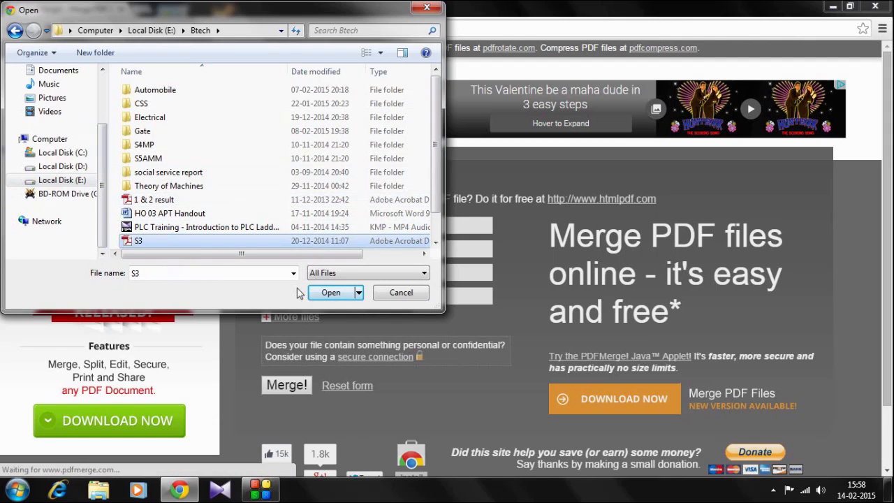
click(331, 292)
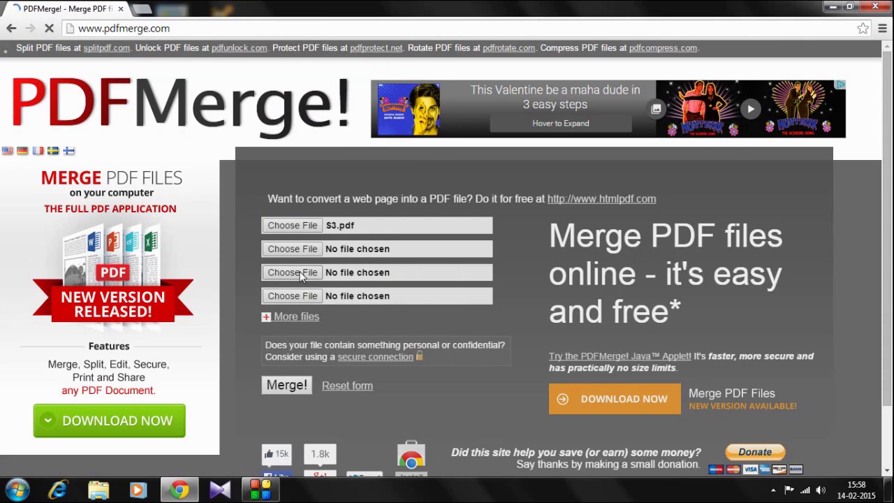
Attach '1 & 2 result.pdf' as the second file and start the Merge.
click(292, 273)
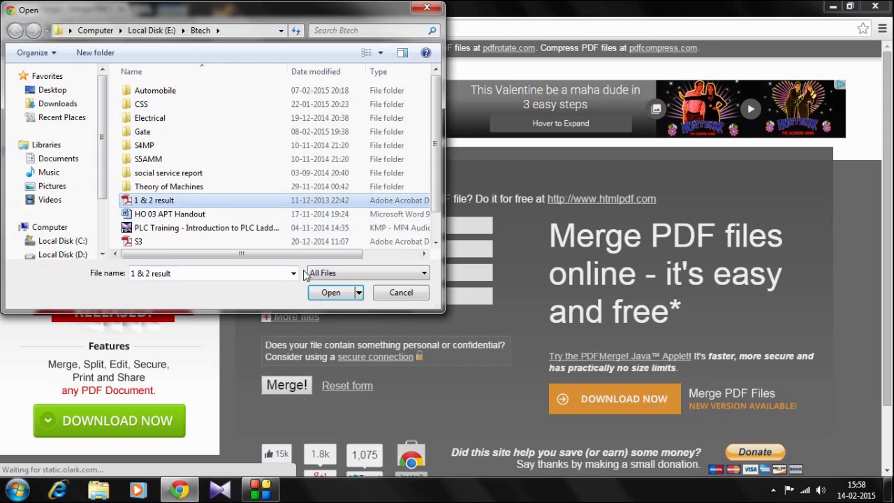
click(330, 291)
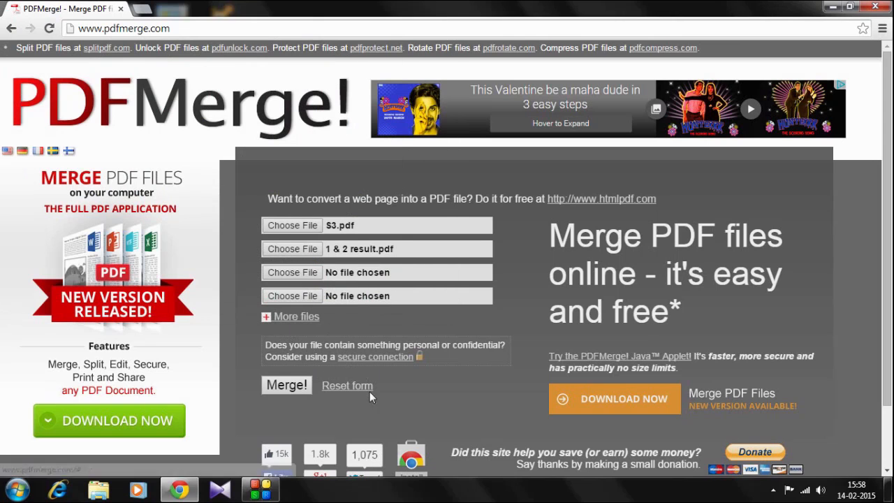
click(286, 385)
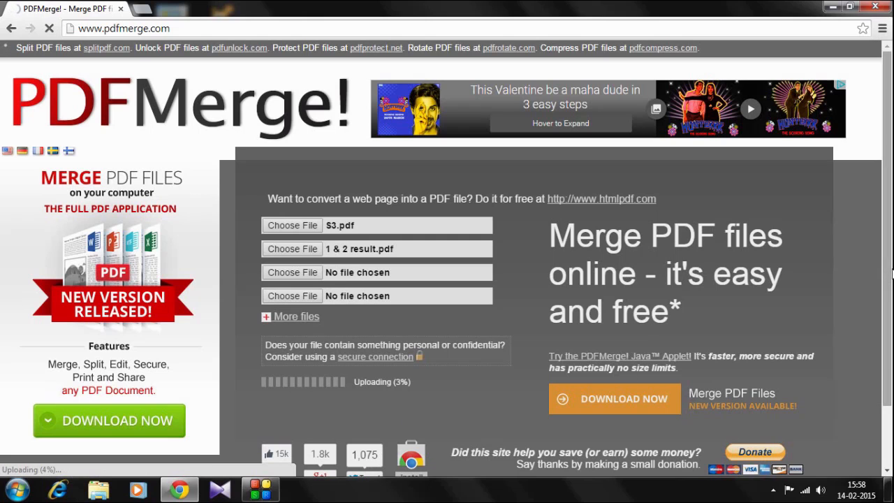
Let the upload progress to 72%, then minimize the browser to show the desktop.
scroll(up, 3)
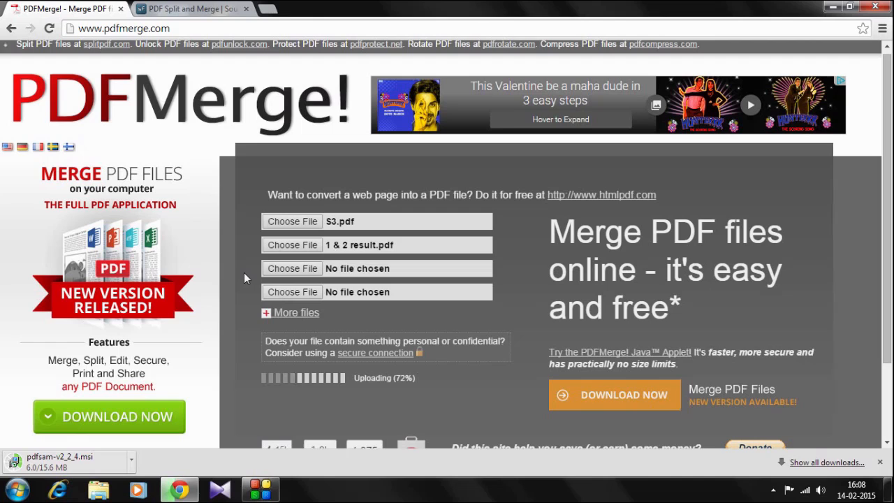
mouse_move(232, 143)
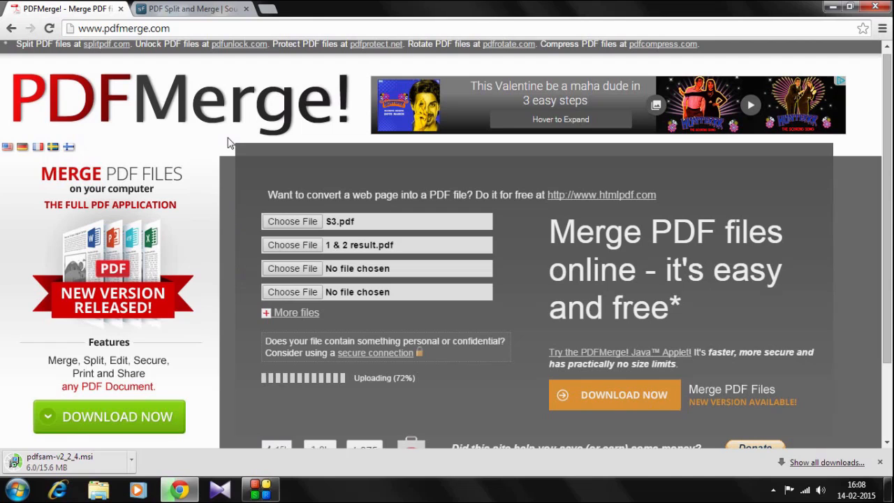
mouse_move(161, 105)
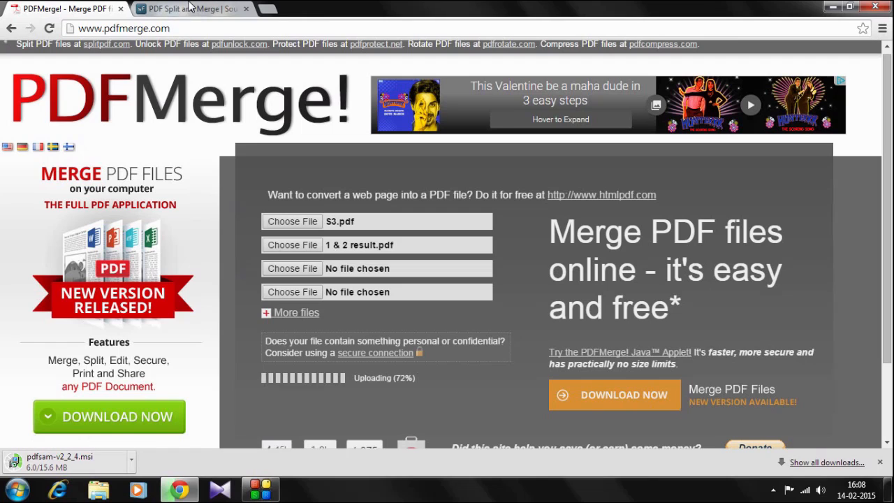
mouse_move(189, 8)
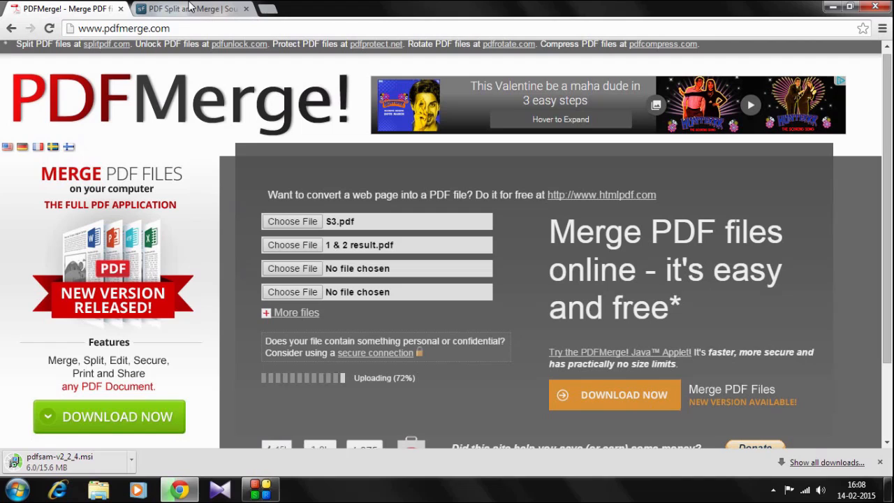
mouse_move(430, 6)
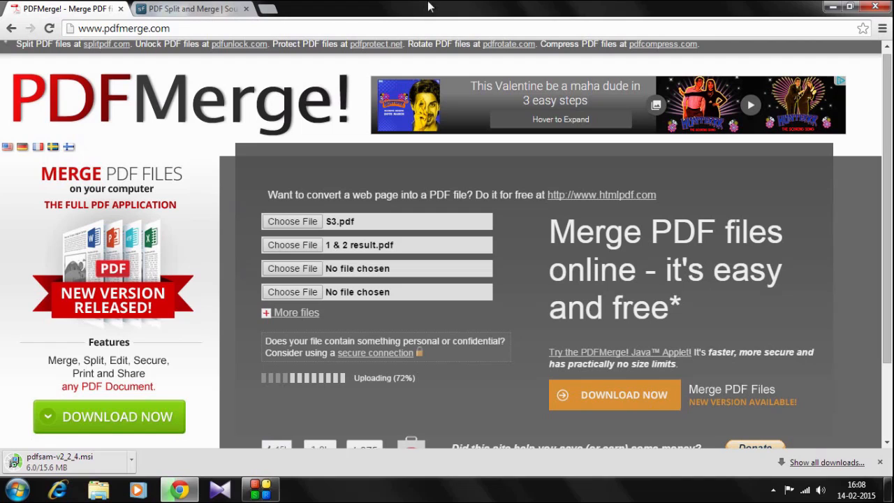
mouse_move(832, 7)
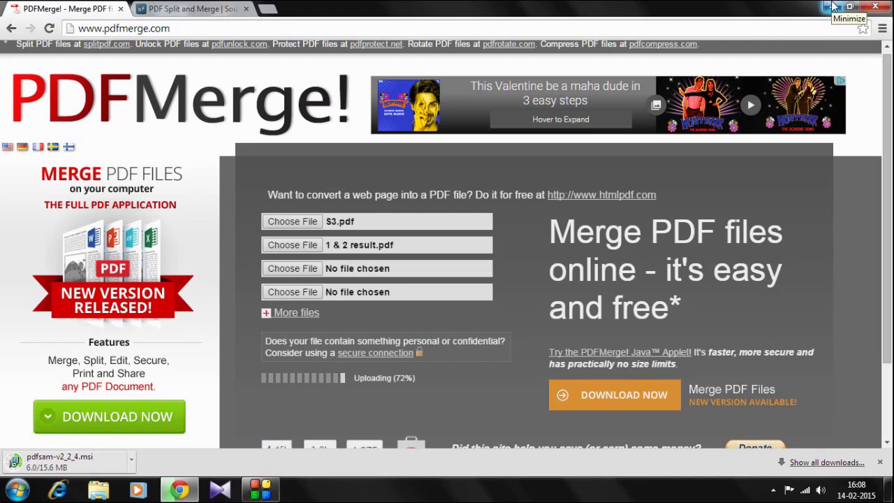
click(849, 7)
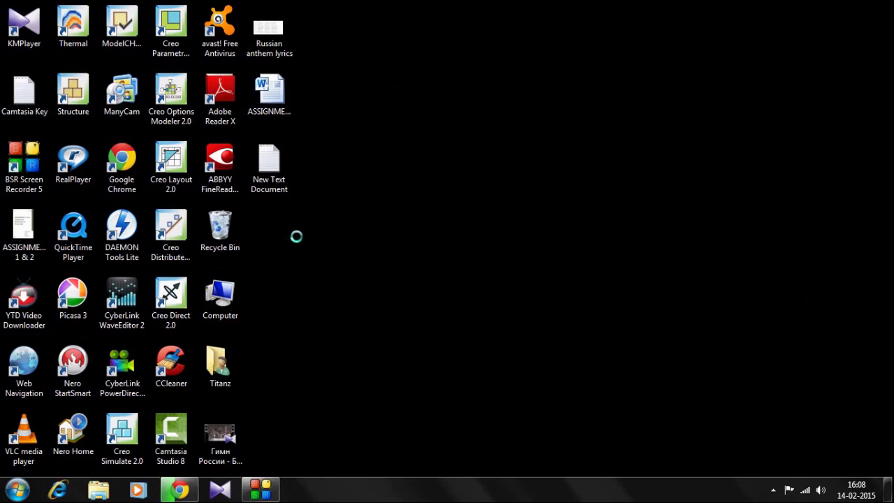
Browse from Computer to the Downloads folder, maximized and scrolled to merged_document.
click(219, 298)
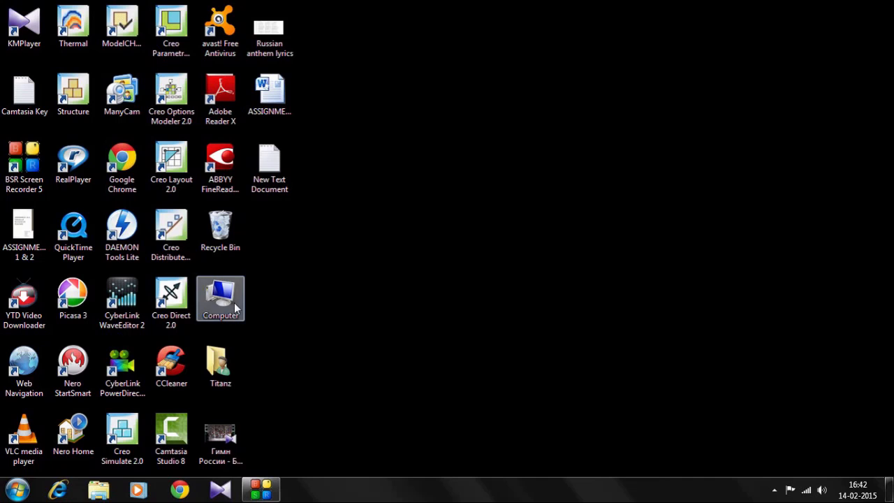
double_click(220, 298)
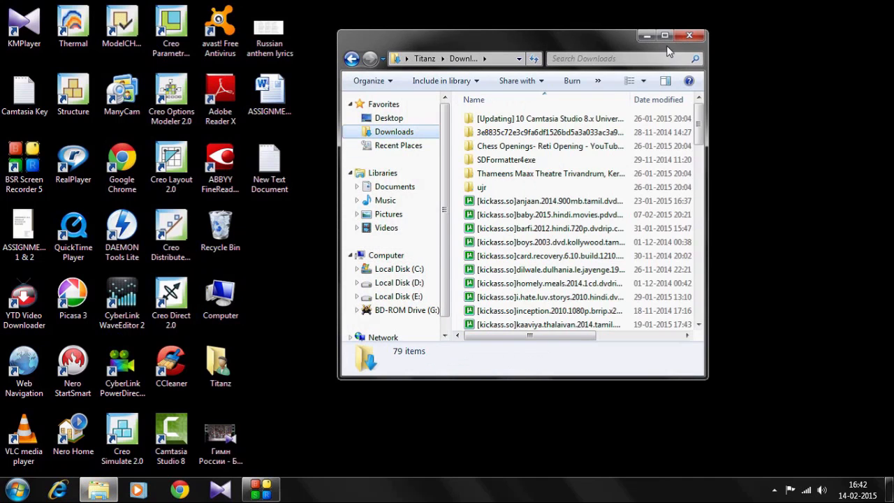
click(664, 36)
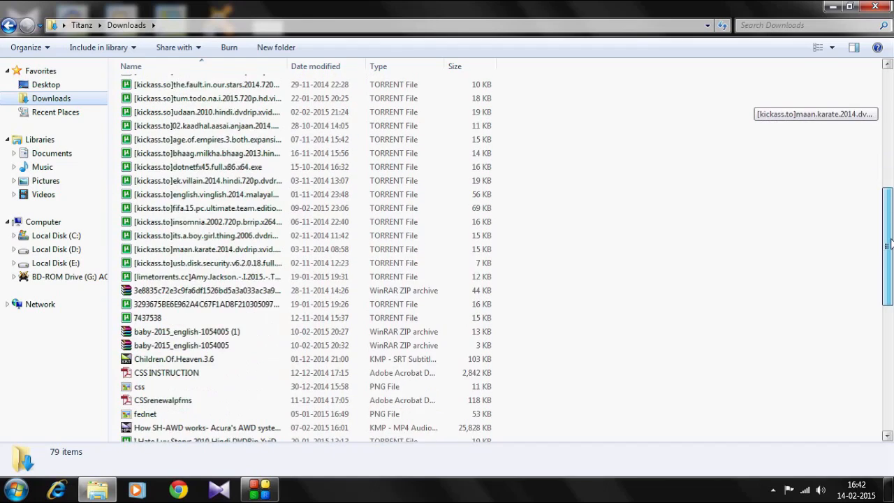
scroll(down, 3)
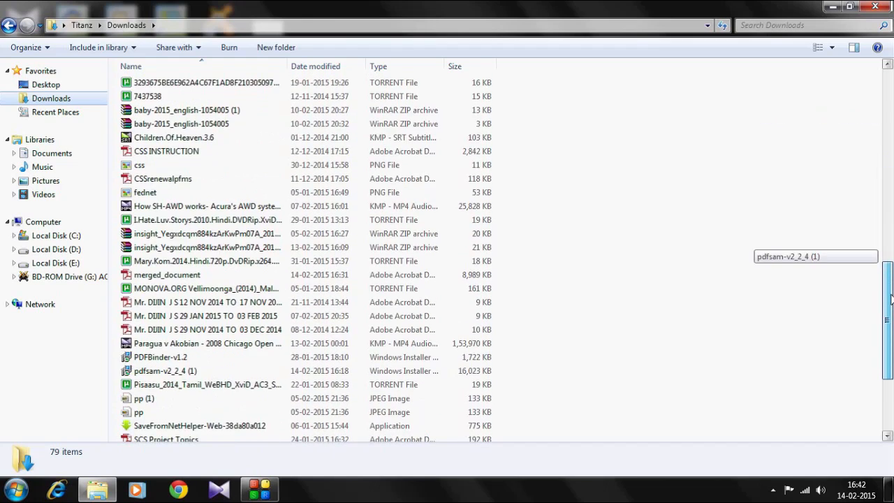
scroll(down, 3)
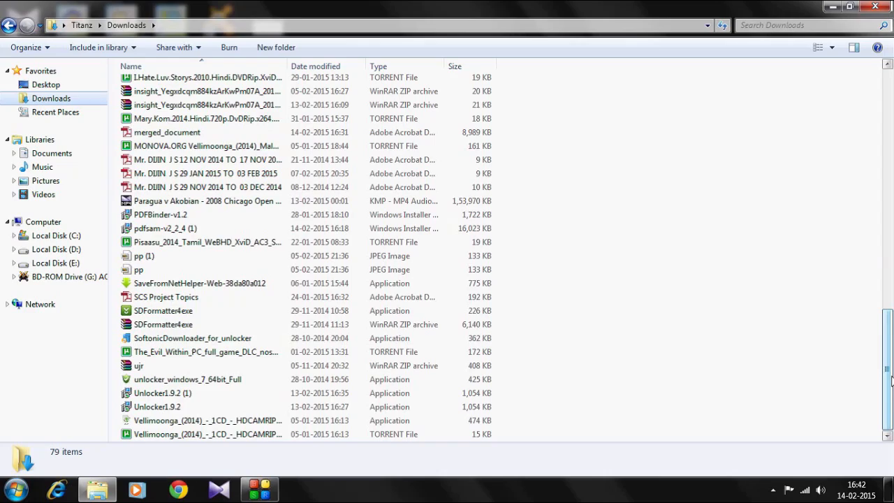